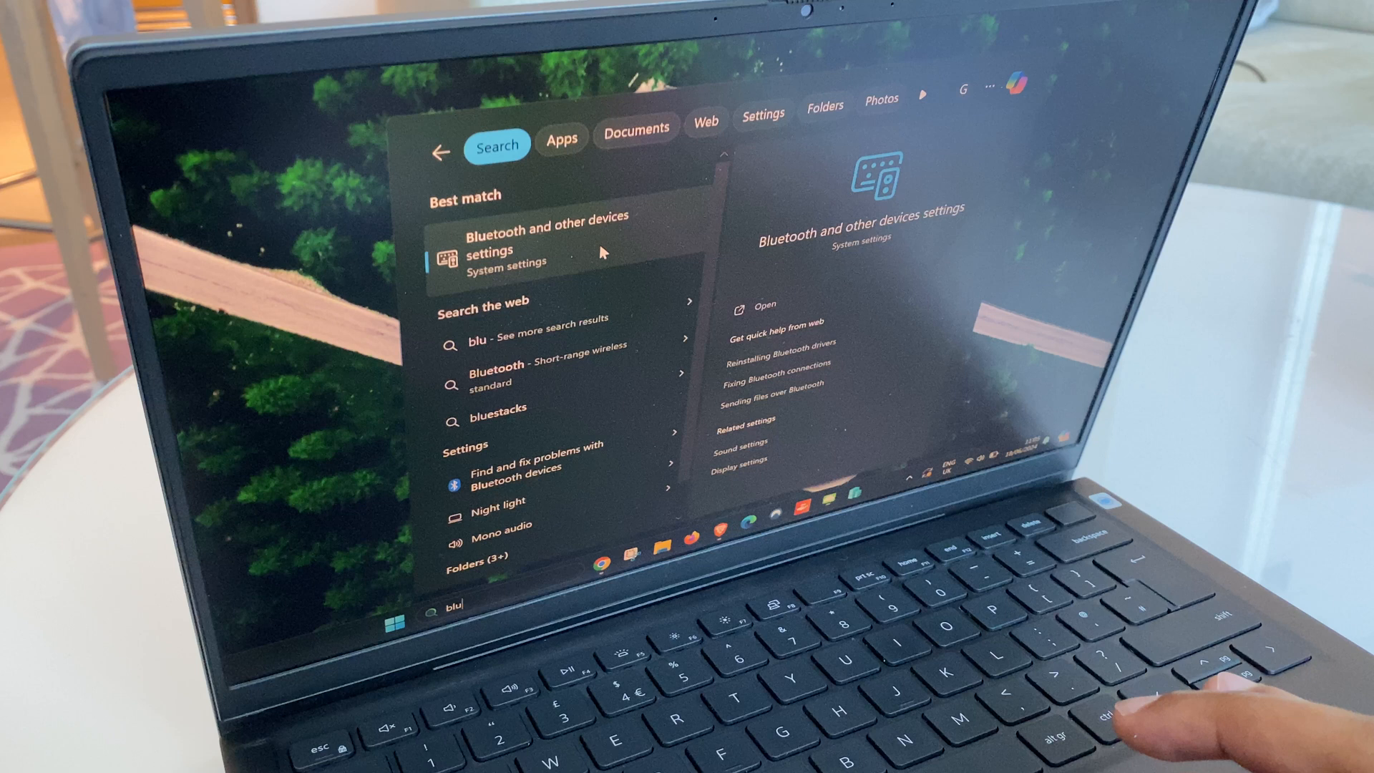
Open 'Bluetooth and other devices settings' from the search results for 'blu'.
left_click(544, 250)
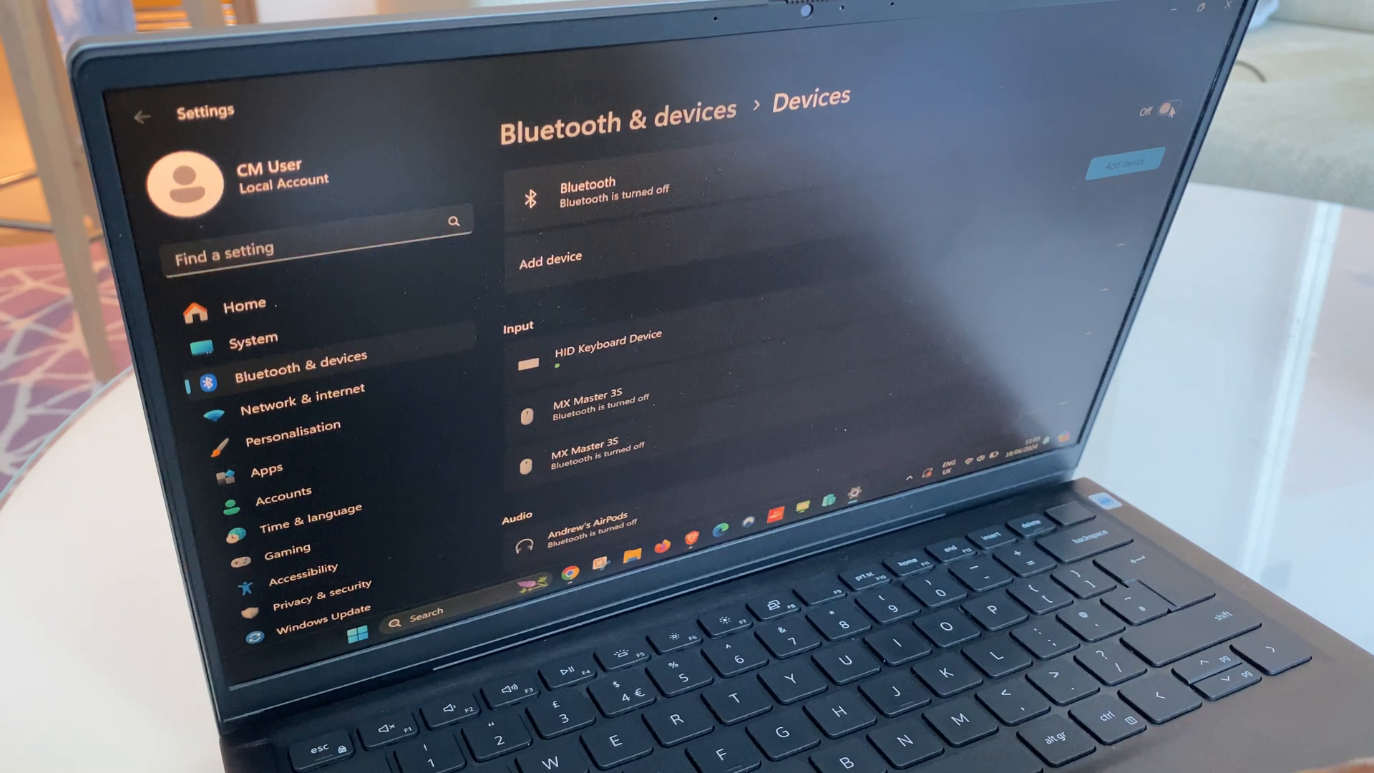
Switch Bluetooth on and launch the Add a device wizard.
left_click(1168, 110)
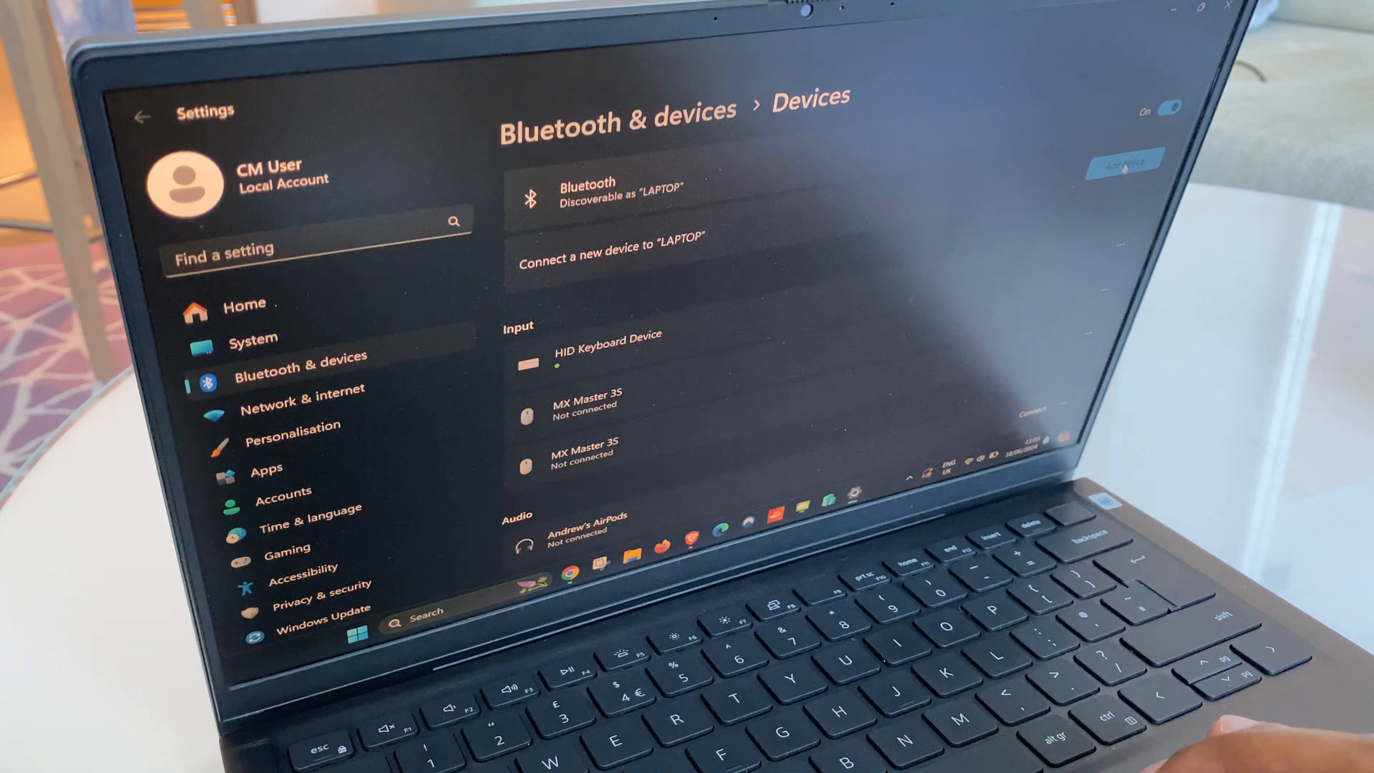
left_click(1119, 165)
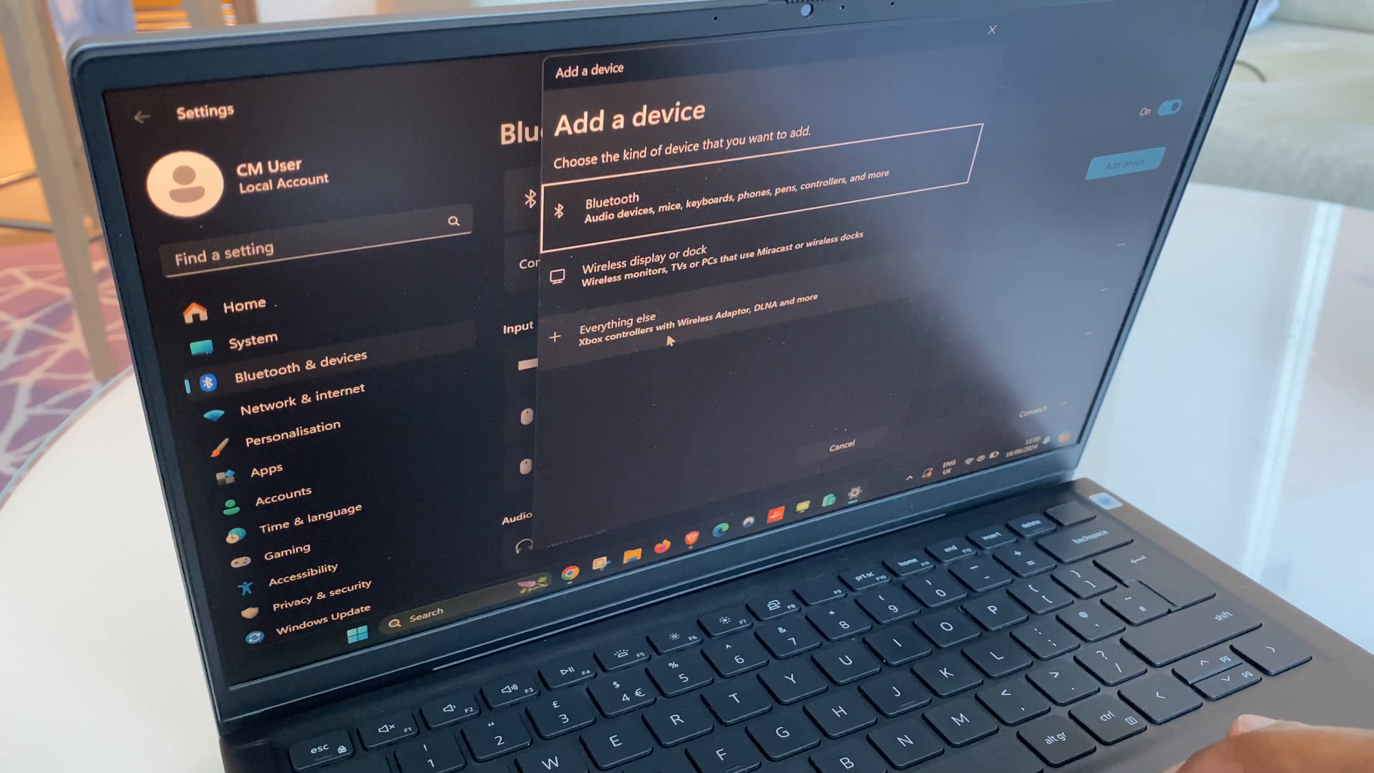
Pick 'Everything else' as the device type to scan for an Xbox controller.
left_click(618, 206)
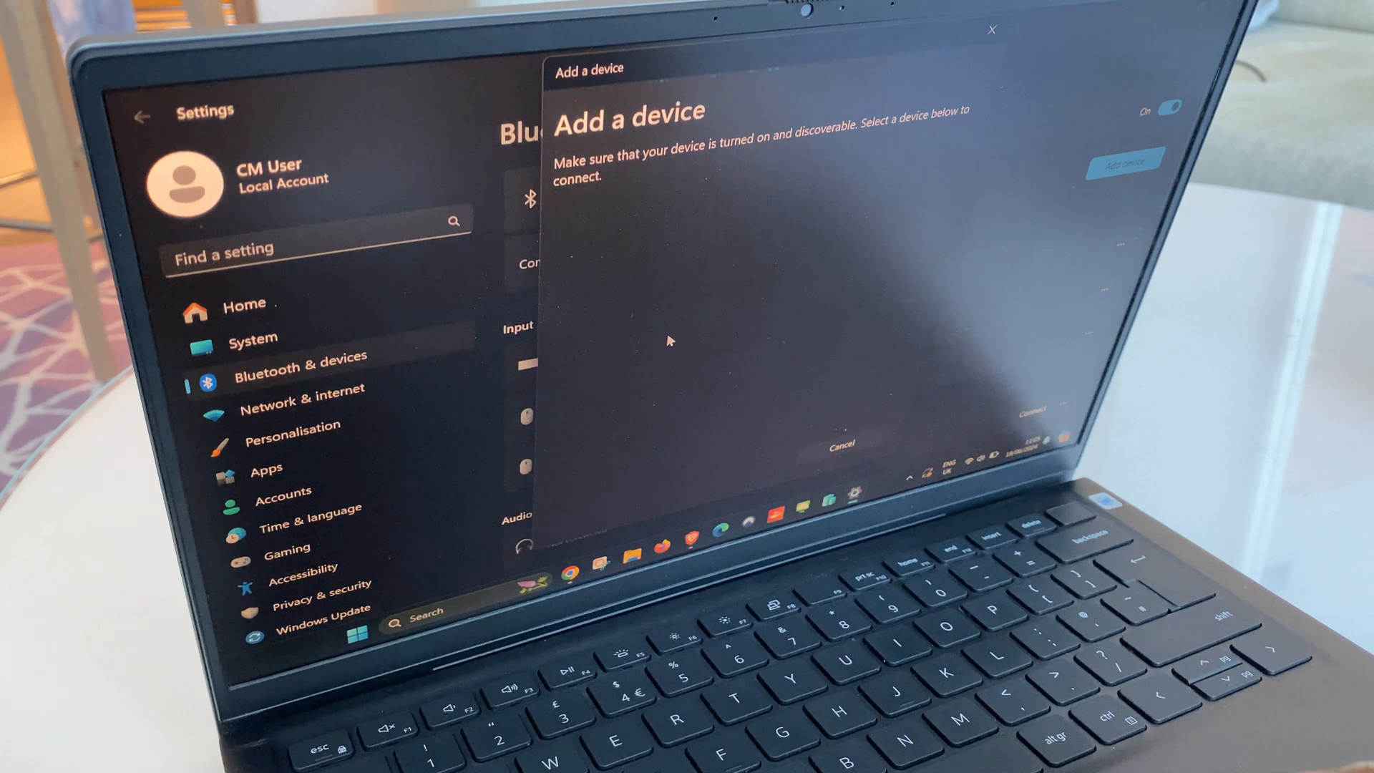